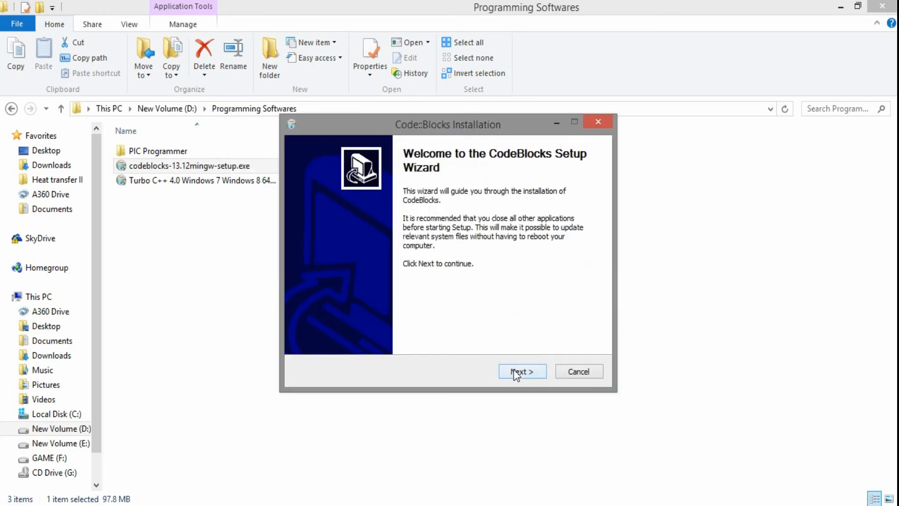
Step: Advance the Code::Blocks installer from the welcome page to the GNU GPL license agreement
{"action": "left_click", "coordinate": [521, 371]}
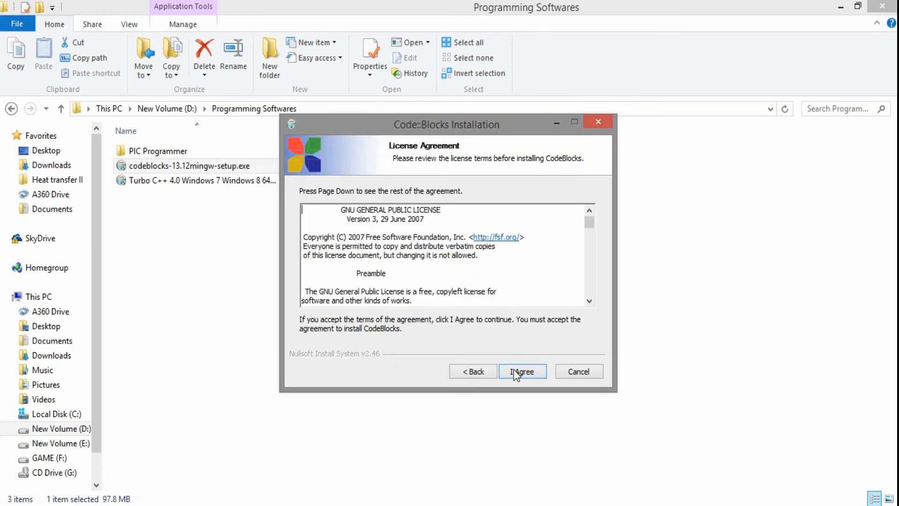